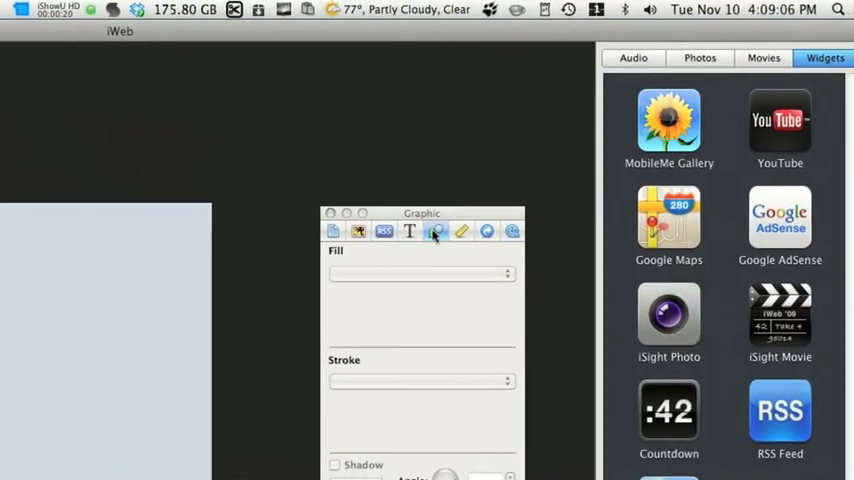
pyautogui.moveTo(435, 231)
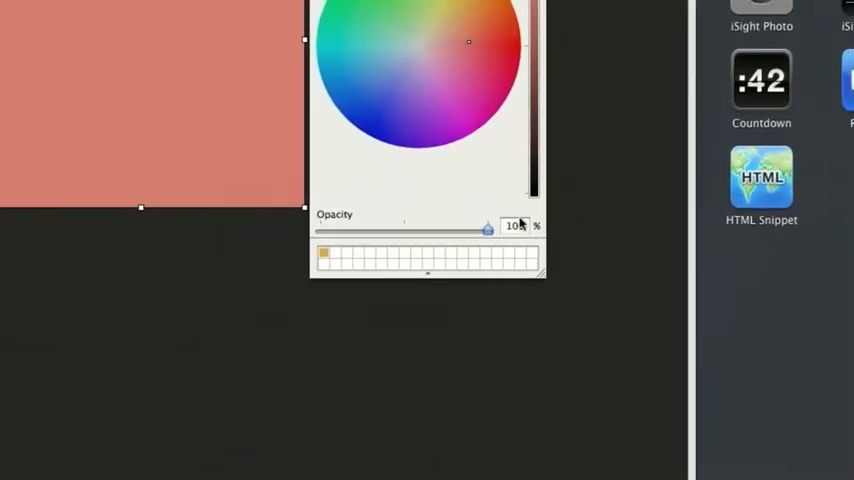
# Step: Drop the rectangle's fill opacity to 0, then settle it at about 49 percent
pyautogui.moveTo(488, 229); pyautogui.dragTo(425, 229)
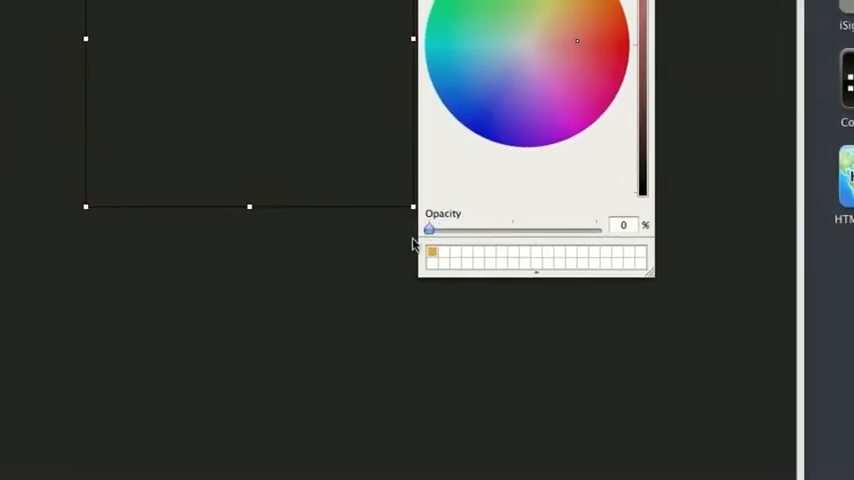
pyautogui.moveTo(429, 229); pyautogui.dragTo(445, 229)
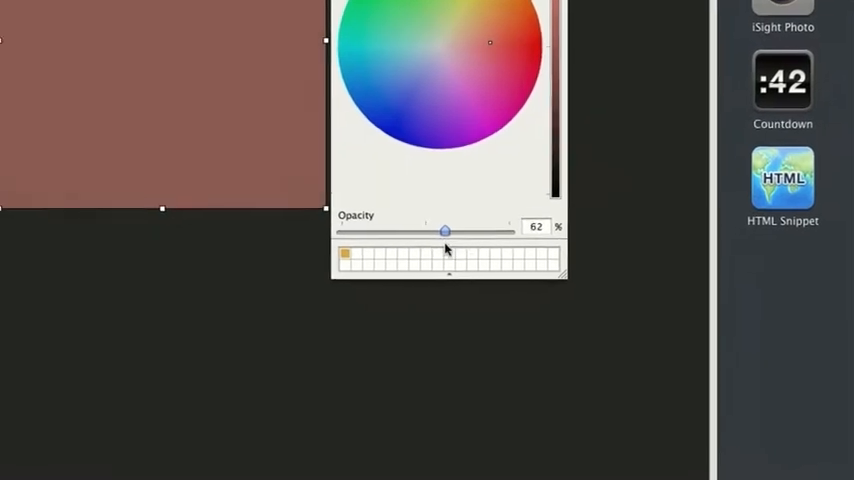
pyautogui.moveTo(445, 230); pyautogui.dragTo(428, 230)
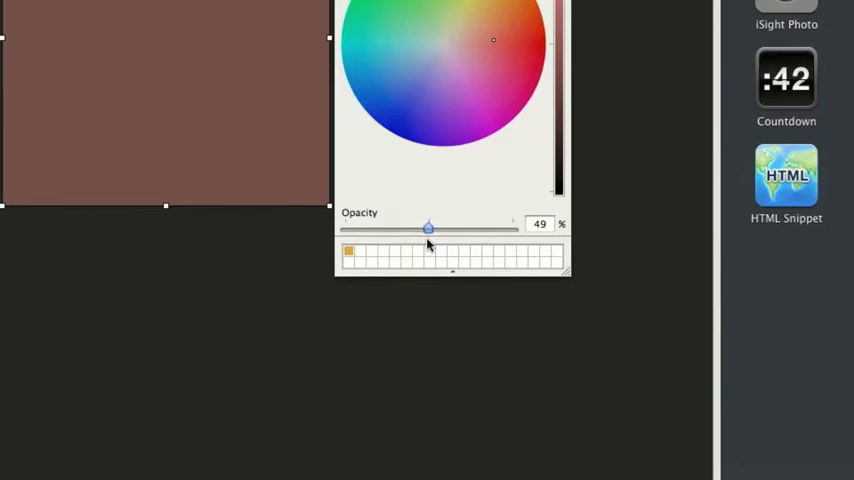
pyautogui.moveTo(428, 229); pyautogui.dragTo(431, 229)
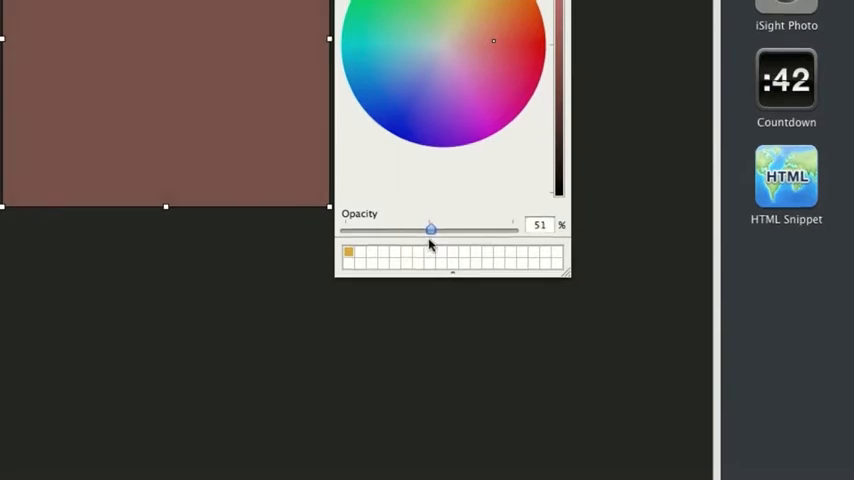
pyautogui.moveTo(430, 230); pyautogui.dragTo(427, 230)
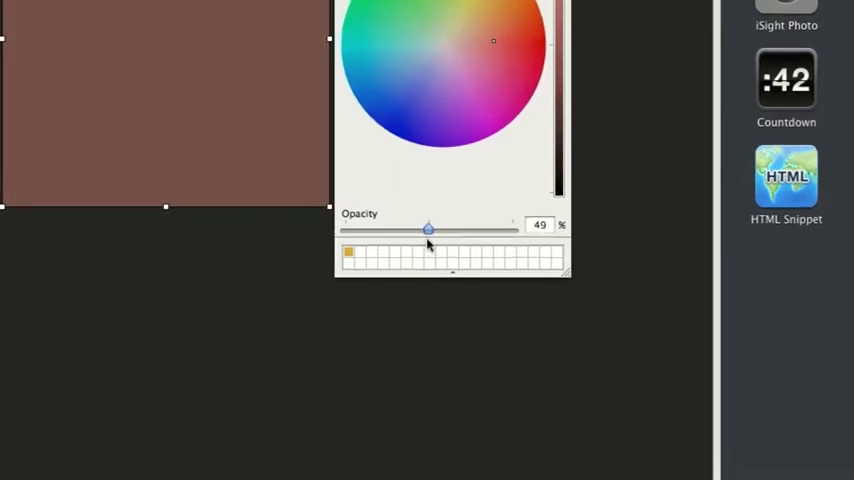
pyautogui.moveTo(428, 230); pyautogui.dragTo(470, 237)
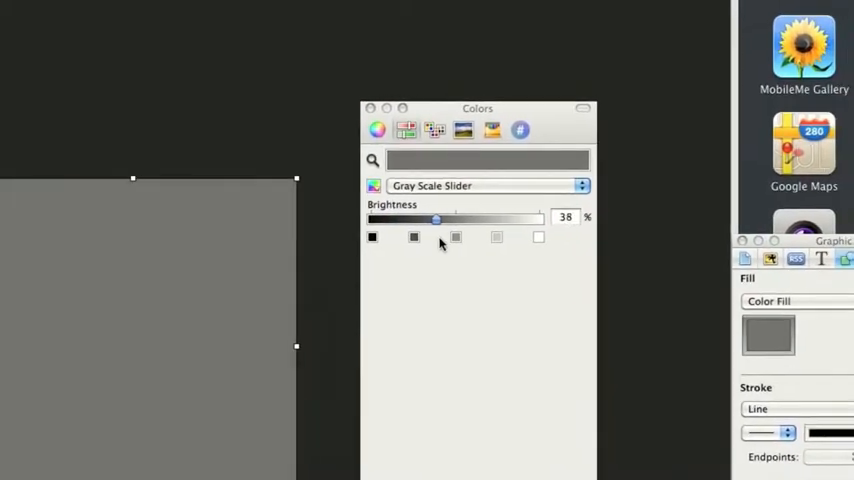
# Step: Try the gold swatch, then darken the fill to about 32 percent gray
pyautogui.moveTo(435, 218); pyautogui.dragTo(420, 214)
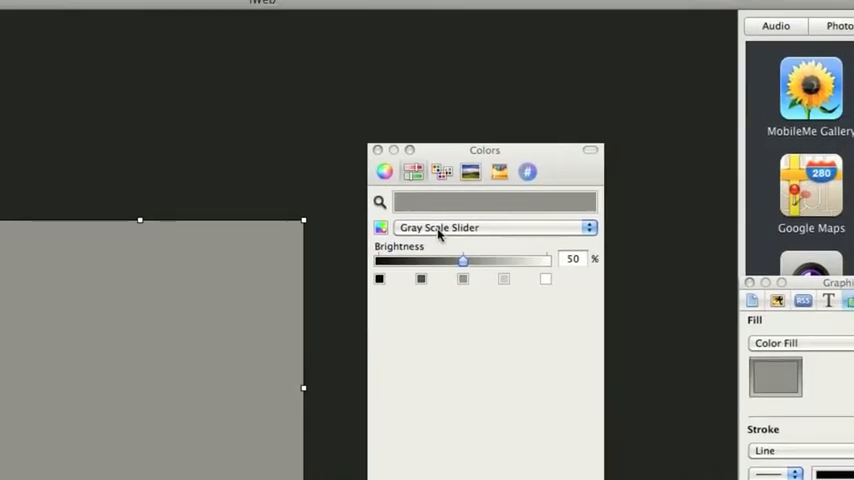
pyautogui.click(494, 227)
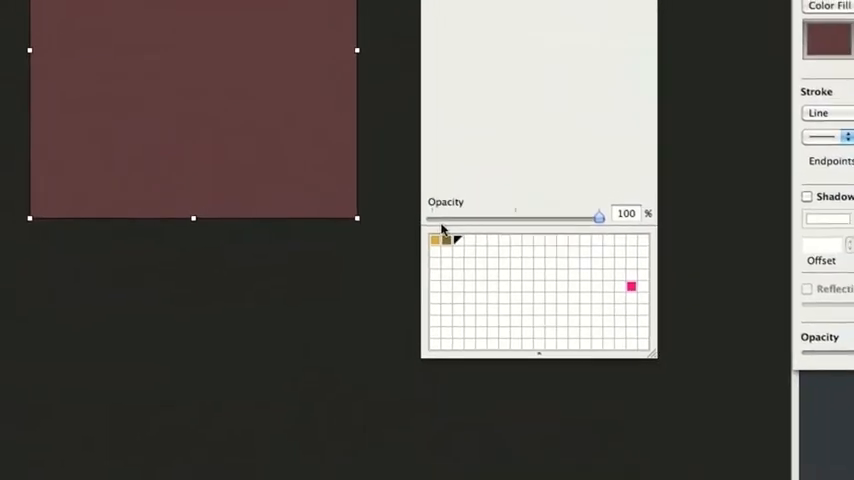
pyautogui.click(437, 240)
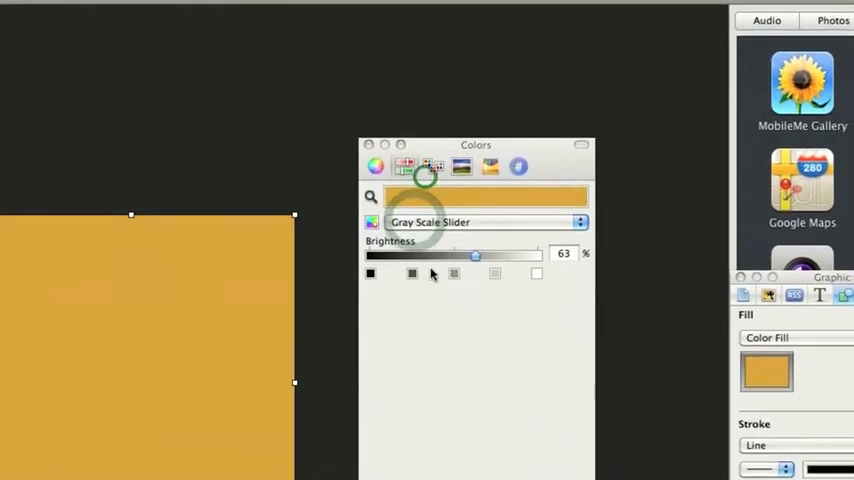
pyautogui.moveTo(475, 256); pyautogui.dragTo(440, 237)
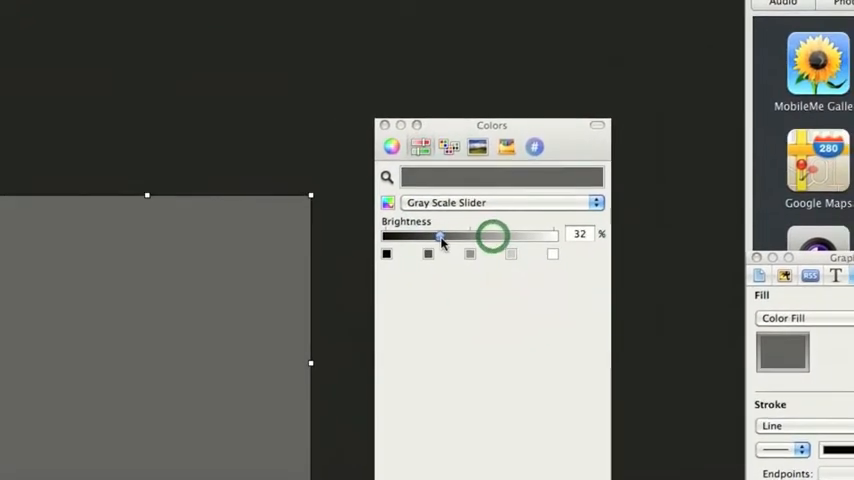
pyautogui.click(497, 202)
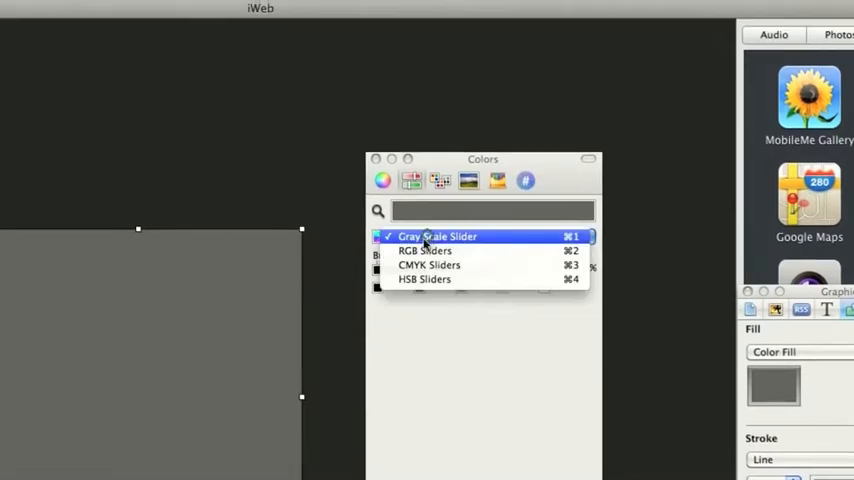
# Step: Use HSB sliders to push the fill to bright orange and adjust its hue
pyautogui.click(424, 279)
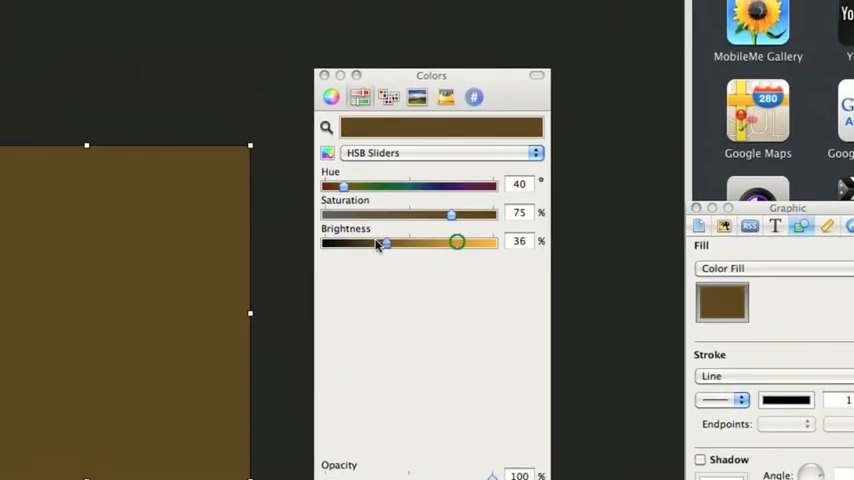
pyautogui.moveTo(385, 243); pyautogui.dragTo(401, 228)
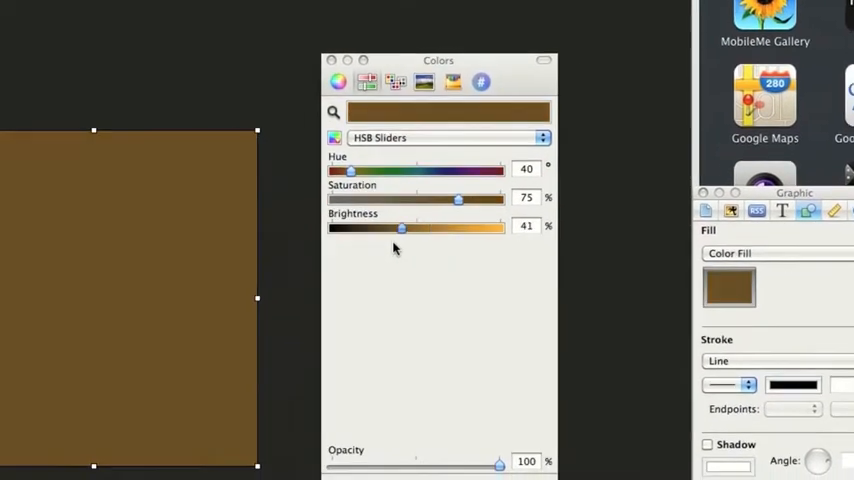
pyautogui.moveTo(402, 229); pyautogui.dragTo(430, 233)
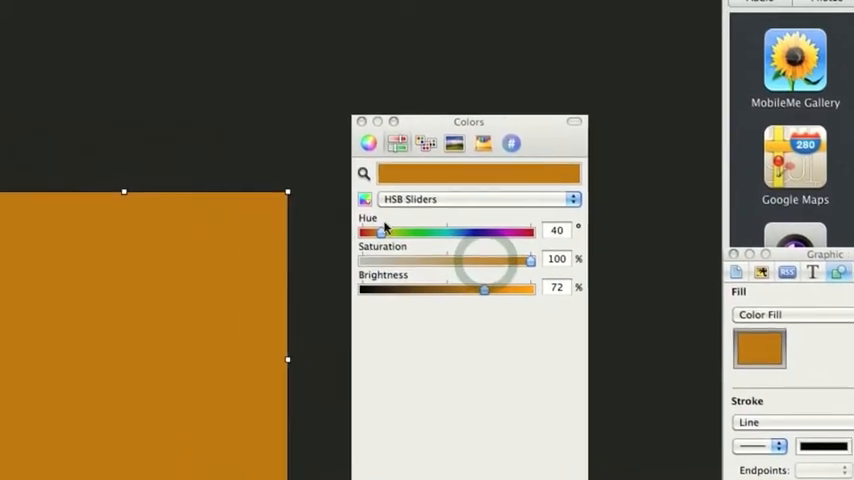
pyautogui.moveTo(384, 231); pyautogui.dragTo(417, 228)
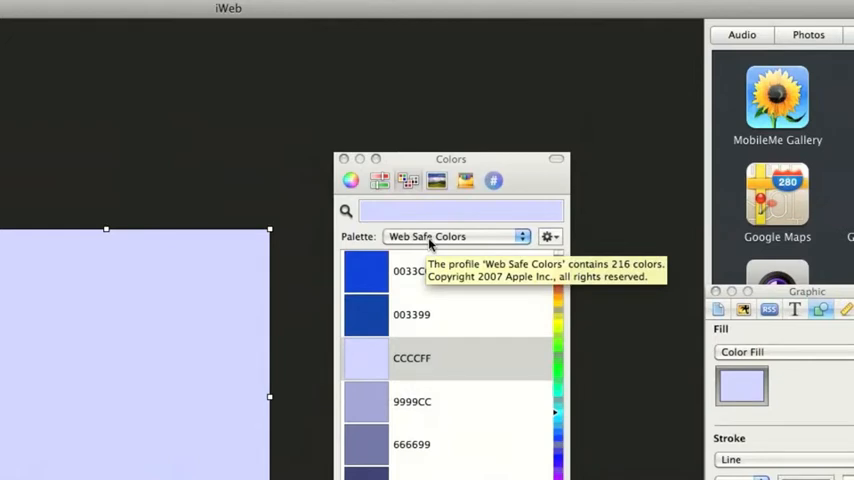
# Step: Browse the named colour palettes to pick the Crayons Teal fill
pyautogui.click(455, 236)
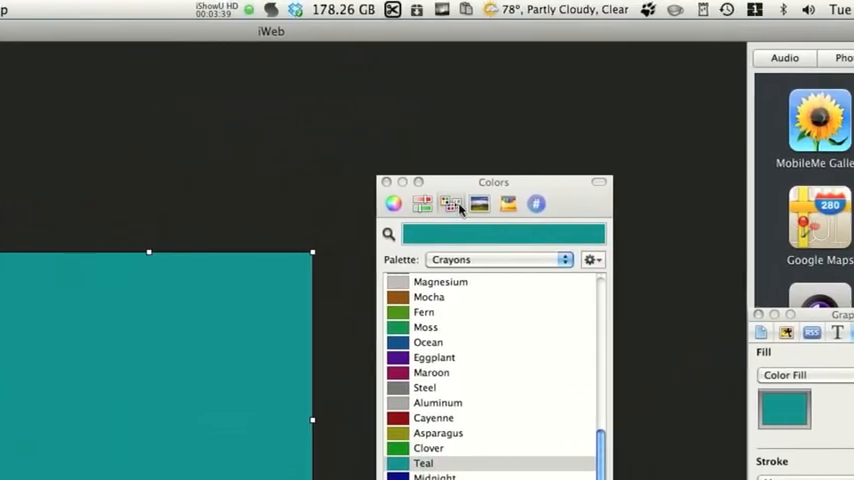
pyautogui.click(398, 205)
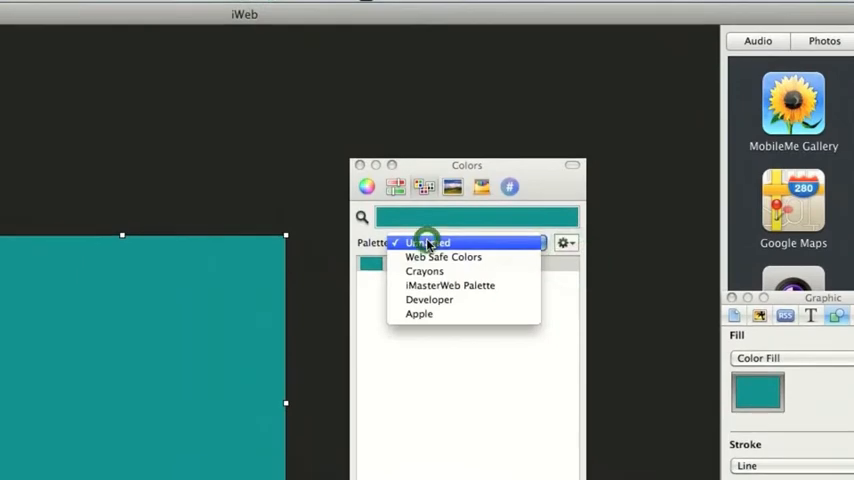
# Step: Name the teal swatch 'Yuck' and rename the unnamed palette 'Tutorial'
pyautogui.click(427, 242)
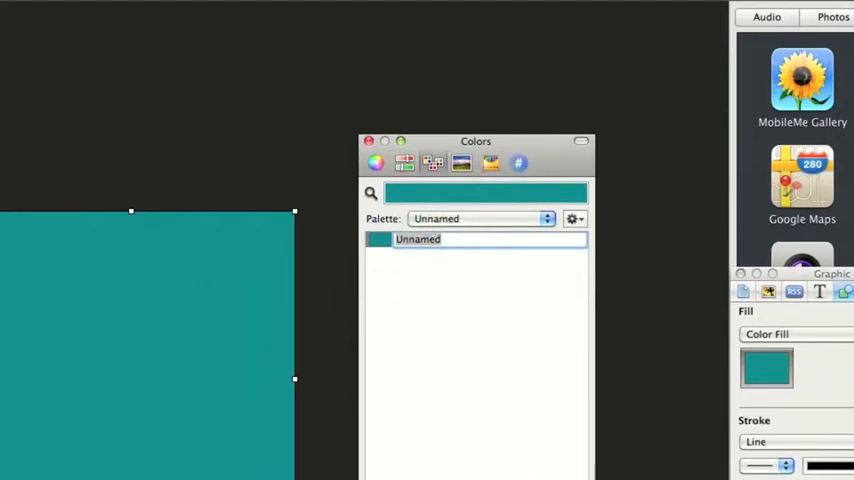
pyautogui.write('Yucky')
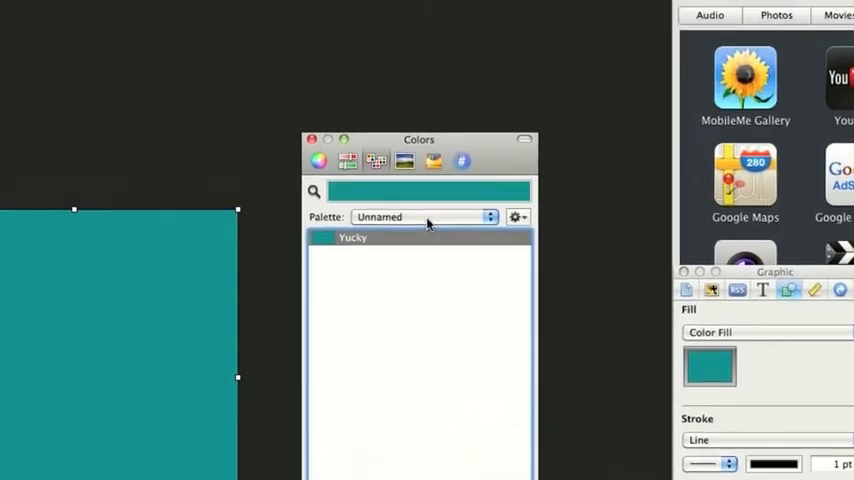
pyautogui.click(517, 217)
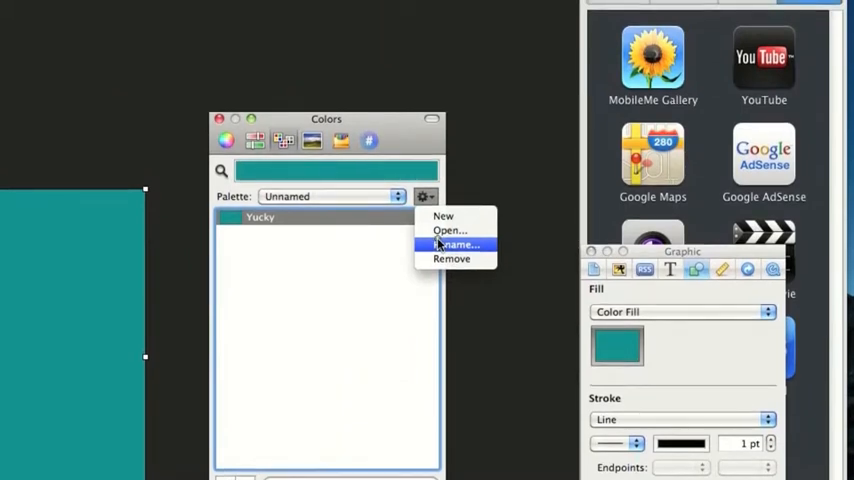
pyautogui.click(457, 244)
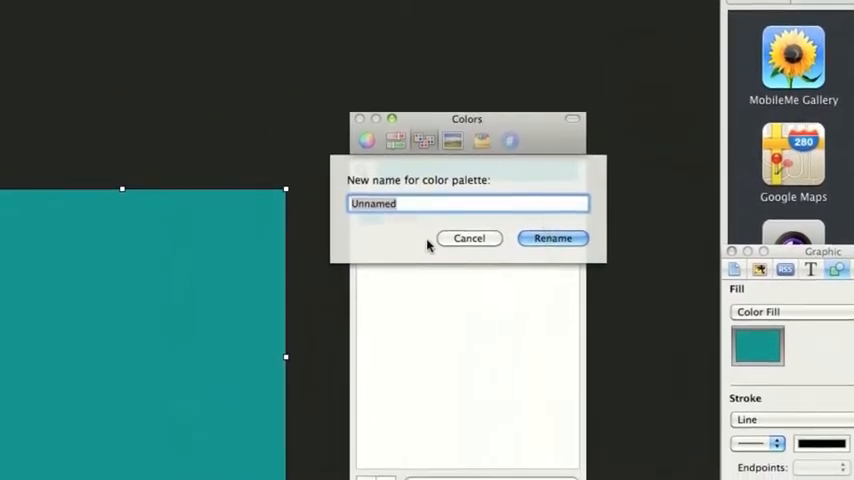
pyautogui.write('Tutirial')
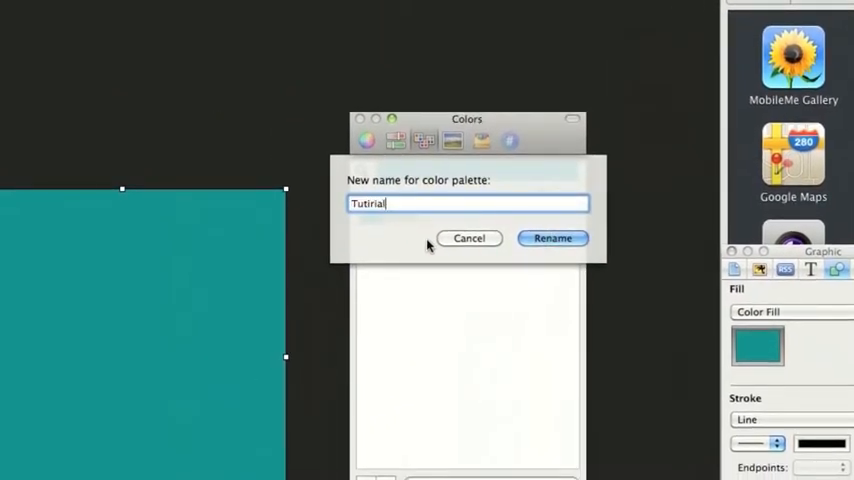
pyautogui.click(553, 238)
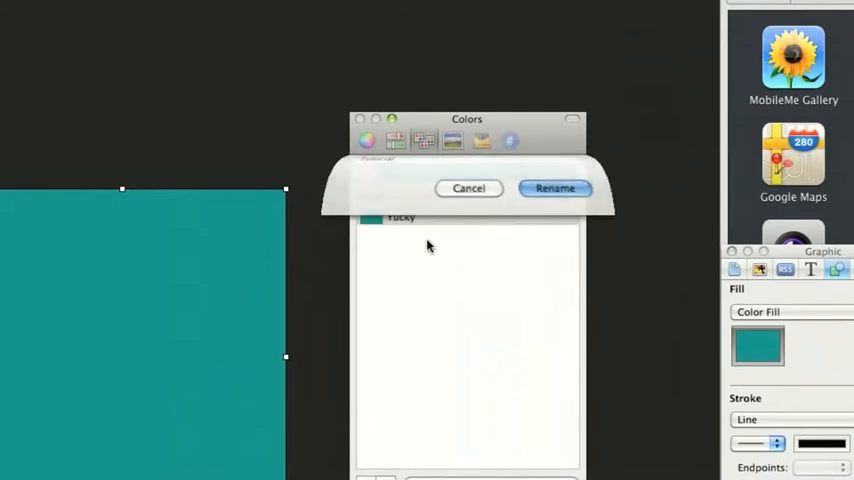
pyautogui.click(555, 188)
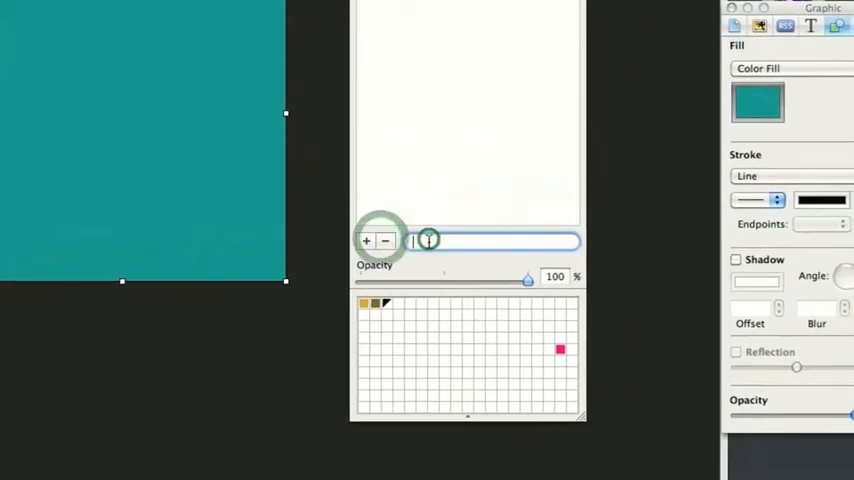
pyautogui.write('adsfbsdfksjdhf')
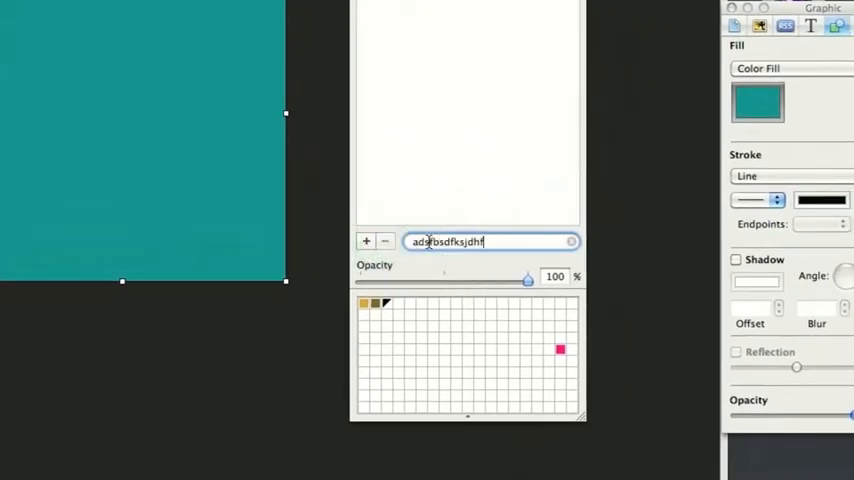
pyautogui.press('BackSpace')
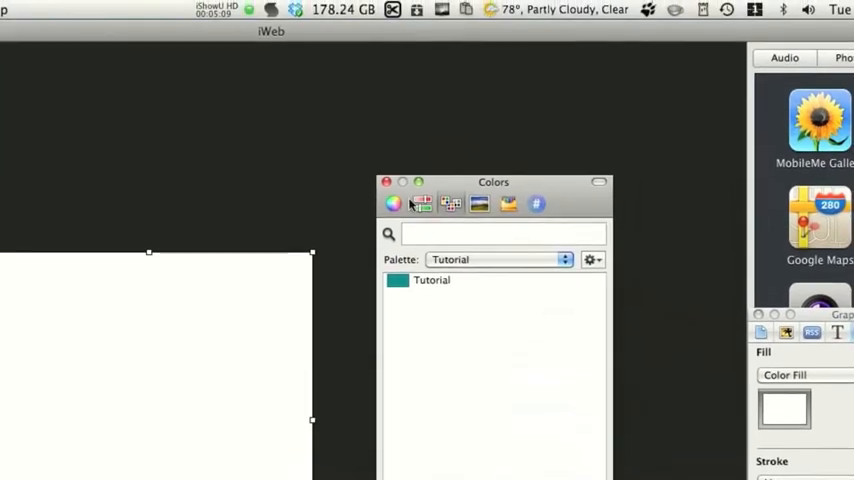
# Step: Switch the Colors window to the spectrum image mode
pyautogui.click(500, 259)
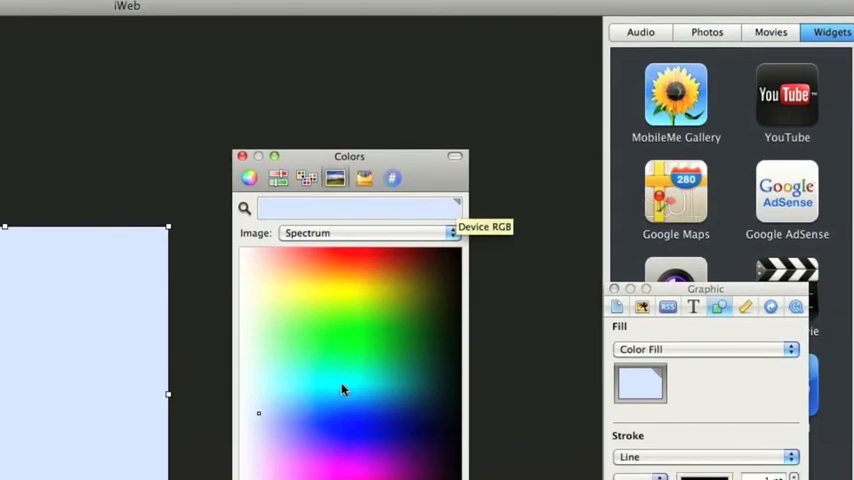
# Step: Fill the rectangle with light green, then bright yellow, from the spectrum
pyautogui.click(385, 245)
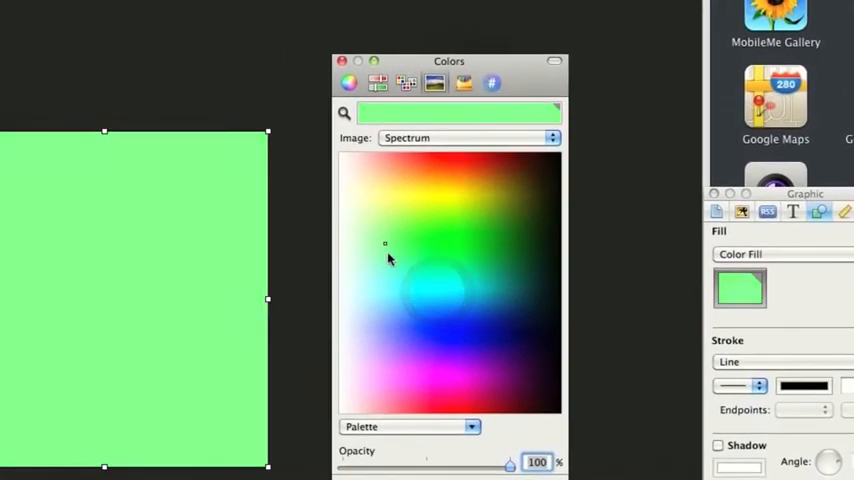
pyautogui.click(451, 268)
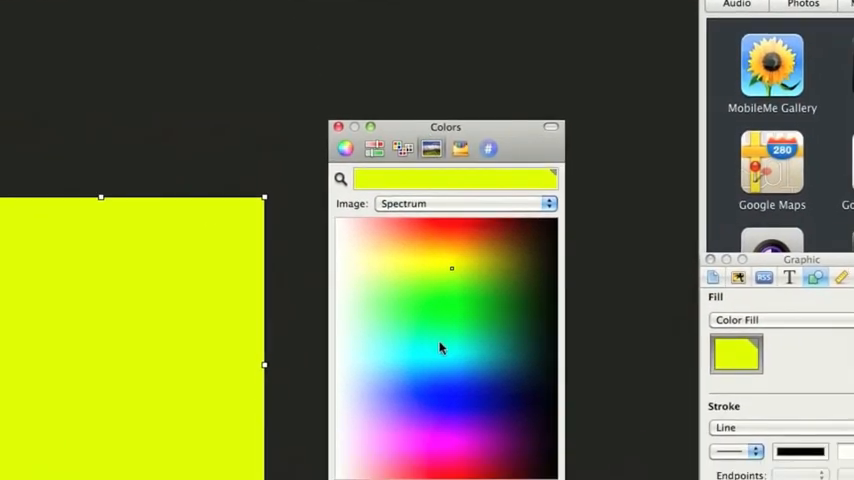
pyautogui.click(451, 268)
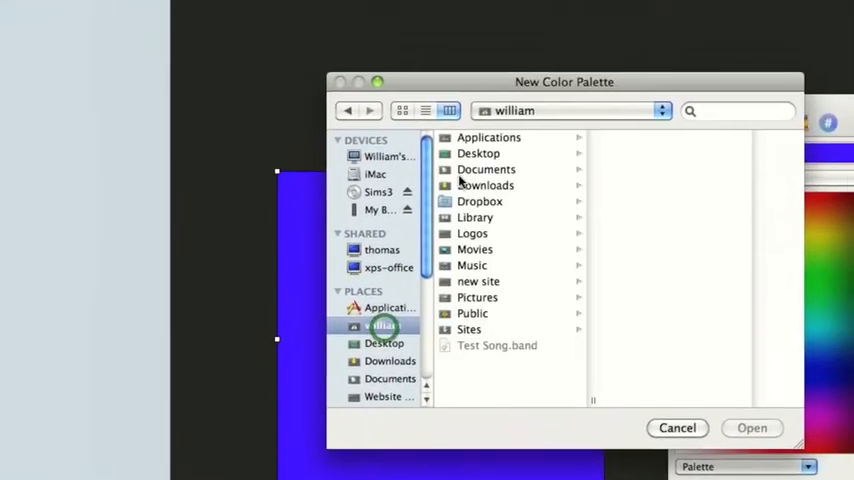
# Step: Load logo.jpg from the home folder as an image colour source
pyautogui.click(472, 233)
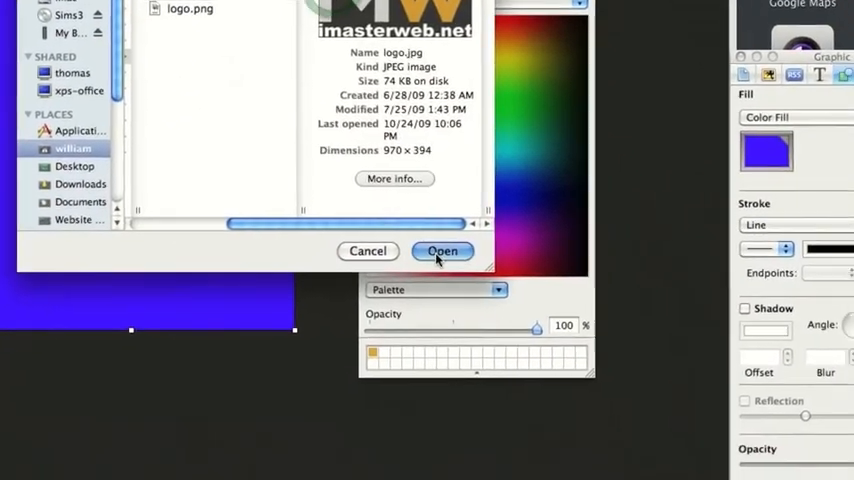
pyautogui.click(442, 251)
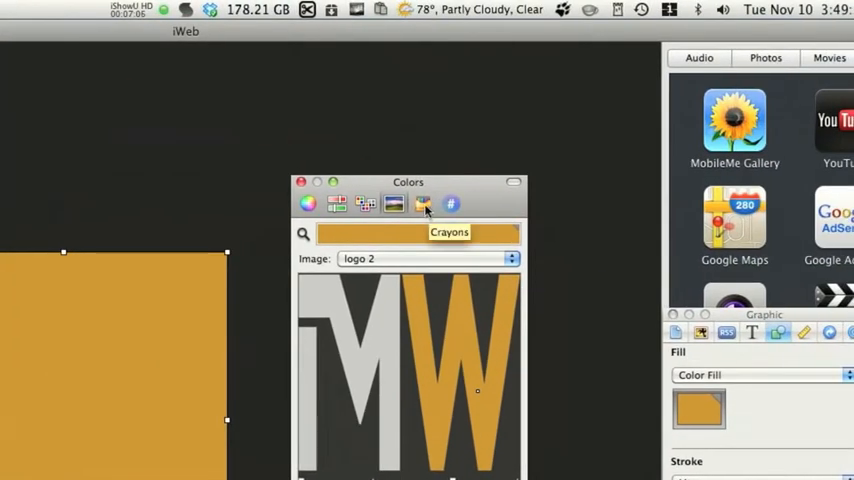
# Step: Switch the Colors window to the Crayons tab
pyautogui.click(422, 205)
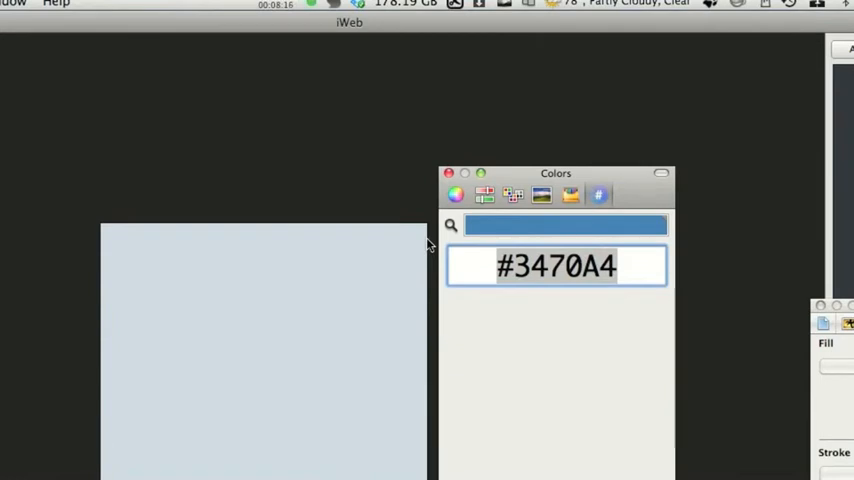
# Step: Enter 33333 as the hex colour code in the hex picker
pyautogui.write('#slfk')
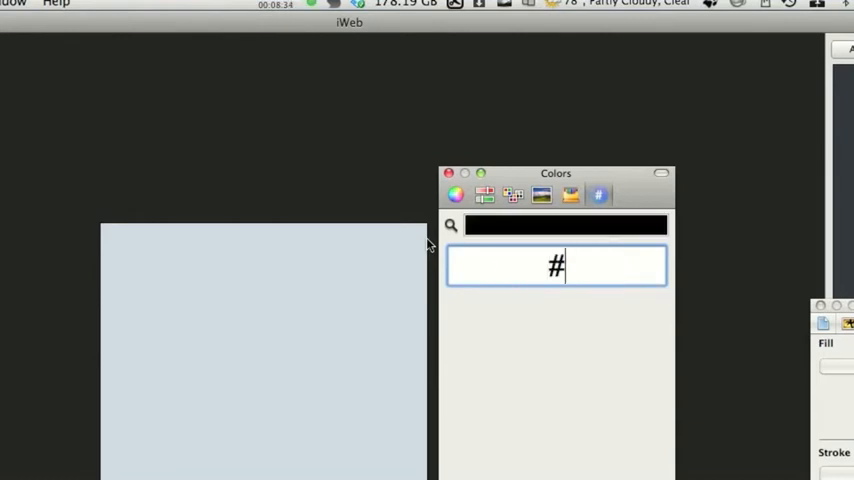
pyautogui.write('33333')
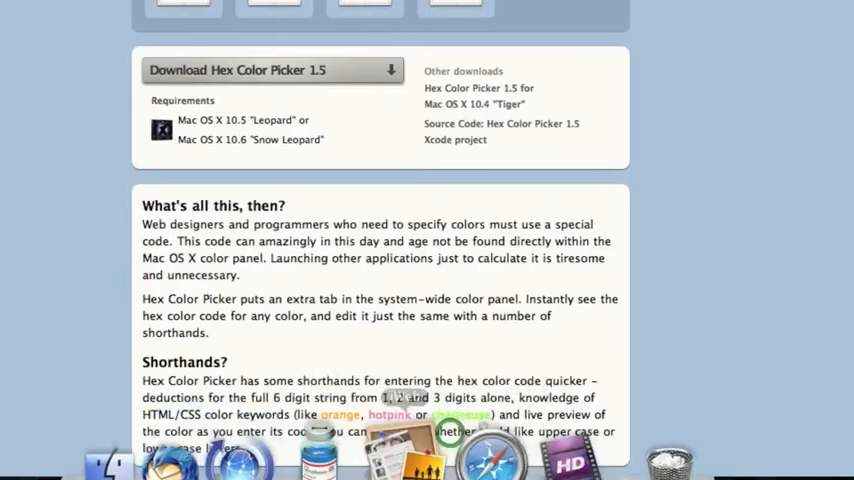
# Step: Scroll Safari's Hex Color Picker download page up to its top
pyautogui.scroll(3)
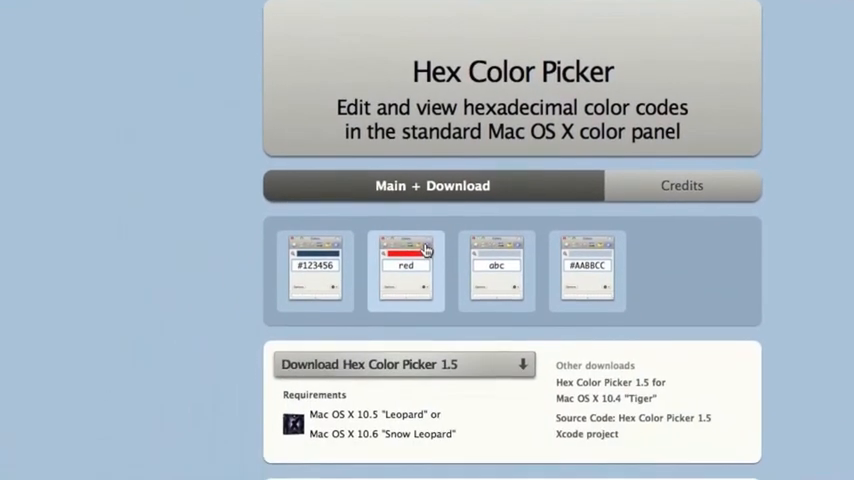
pyautogui.scroll(-3)
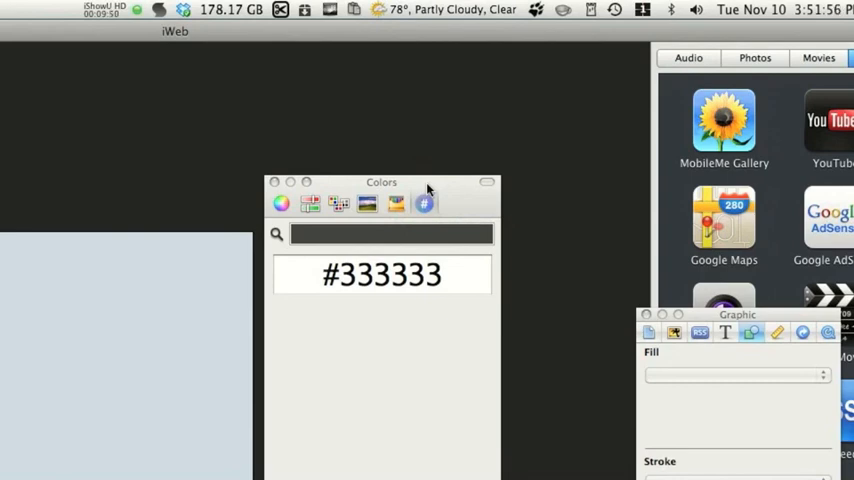
# Step: Drag the Colors window to the right and close it
pyautogui.moveTo(382, 181); pyautogui.dragTo(540, 181)
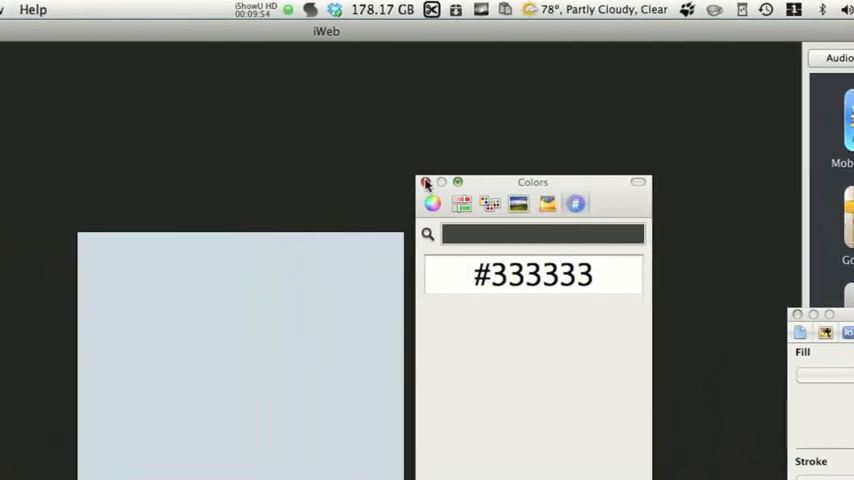
pyautogui.click(427, 182)
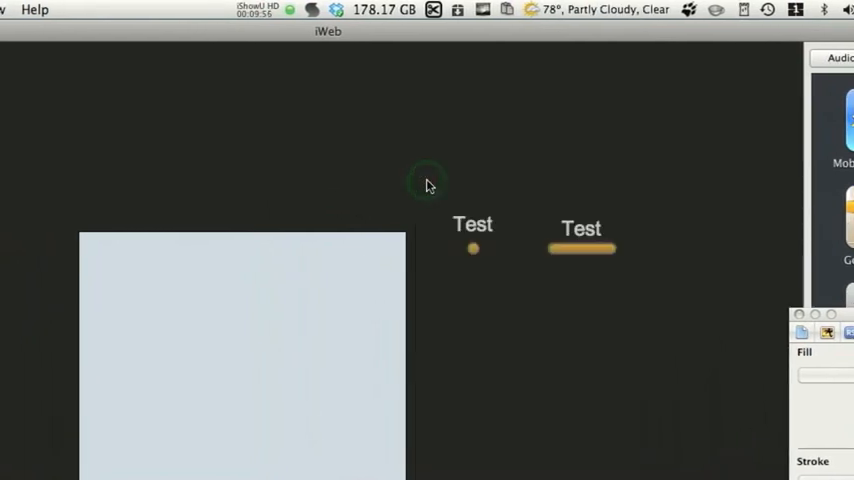